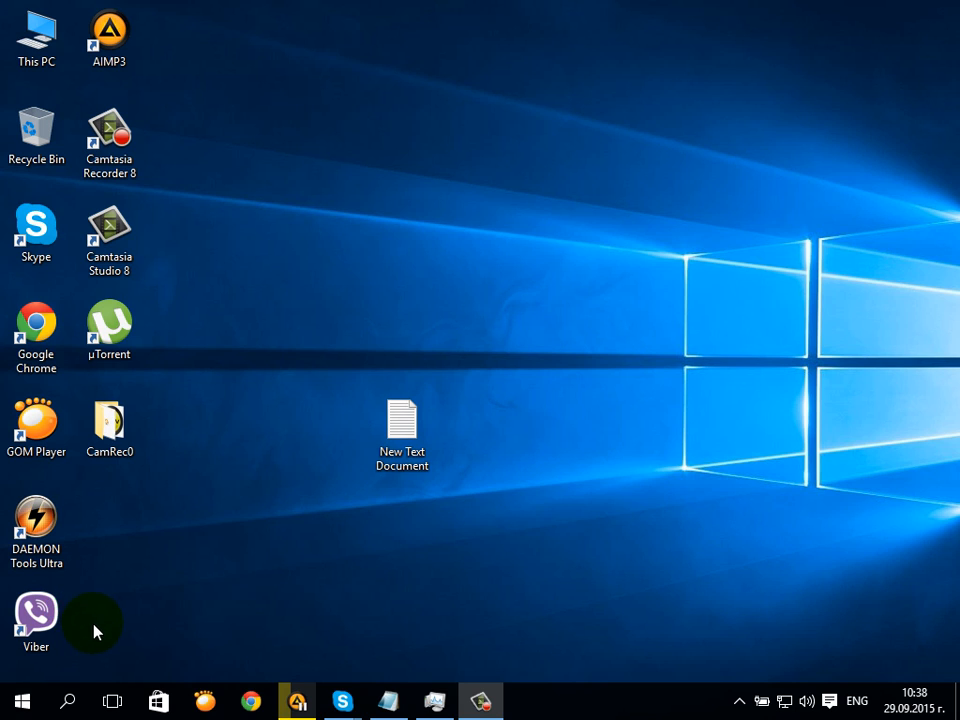
mouse_move(80, 670)
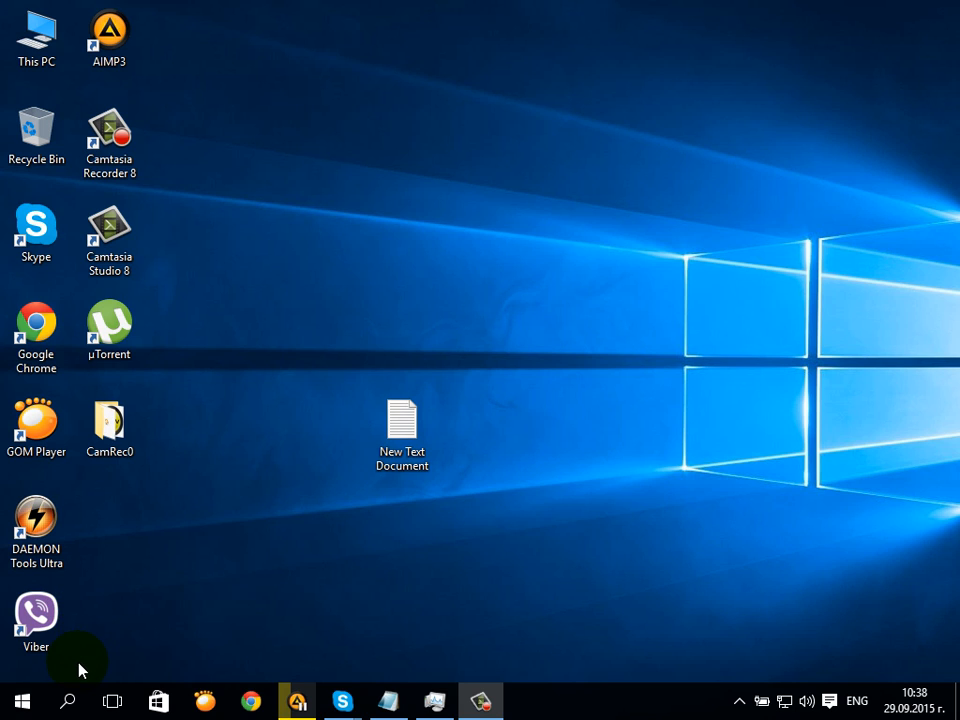
mouse_move(84, 664)
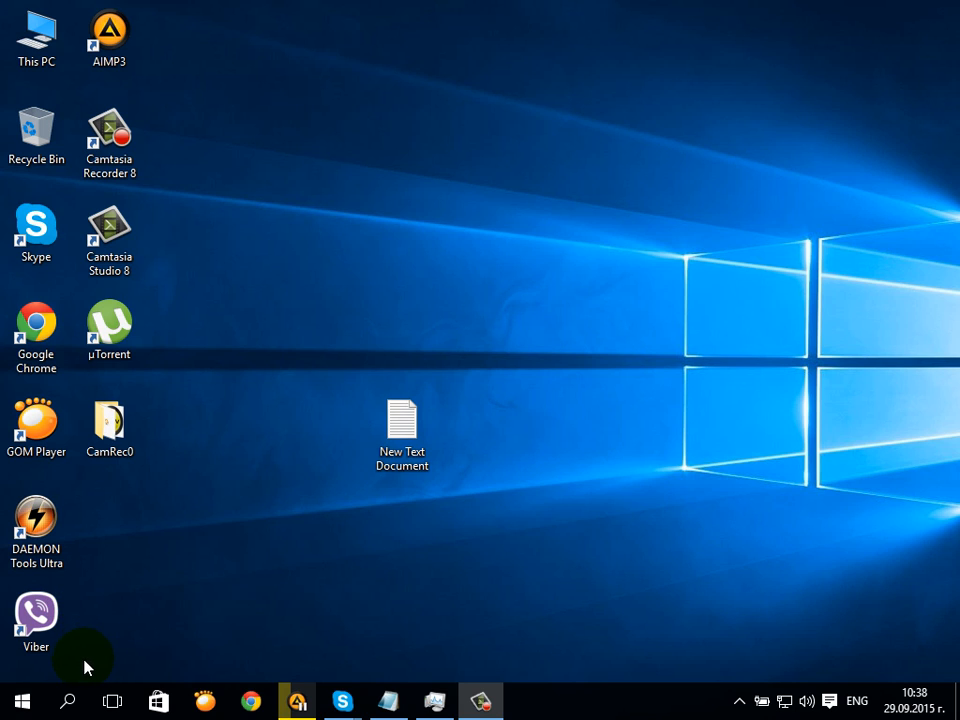
Search Start for 'powe' and launch Windows PowerShell as administrator.
click(68, 700)
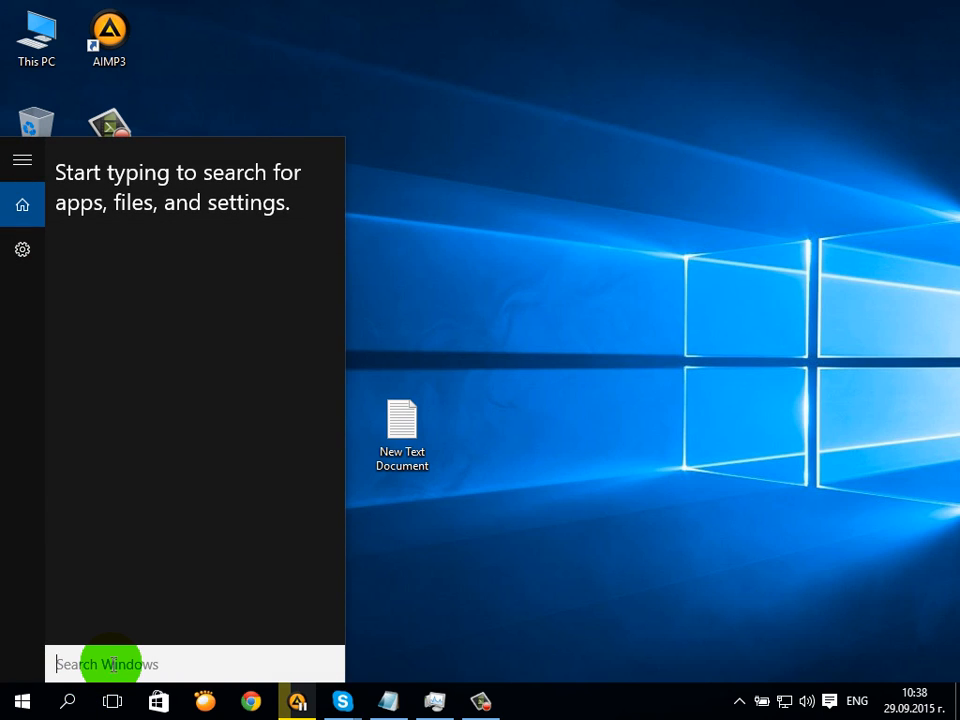
text(power)
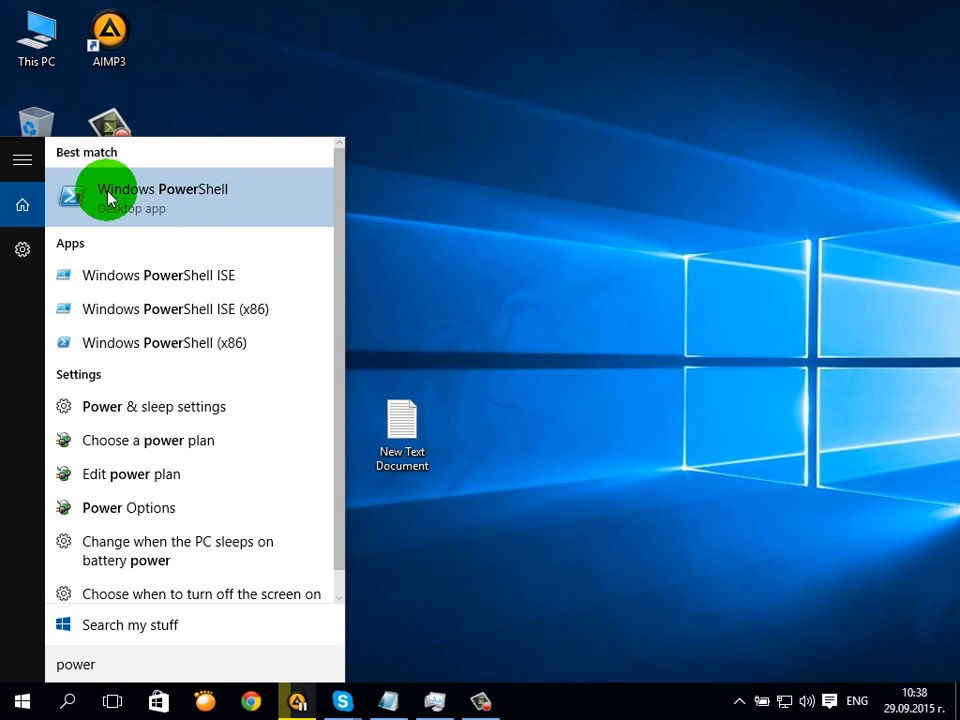
right_click(108, 196)
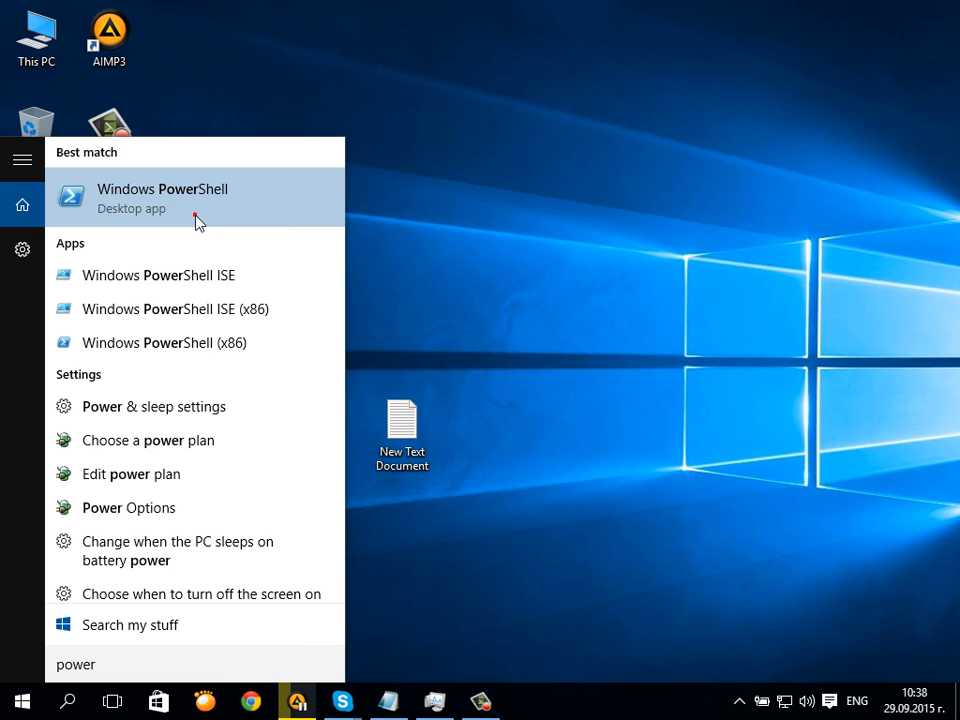
click(162, 198)
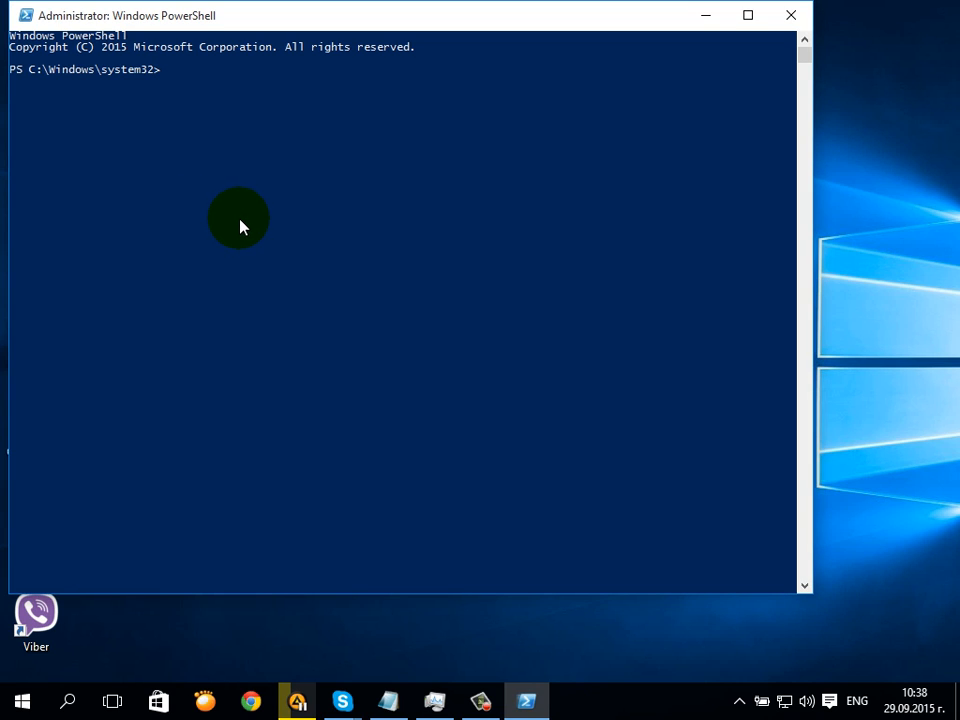
mouse_move(372, 350)
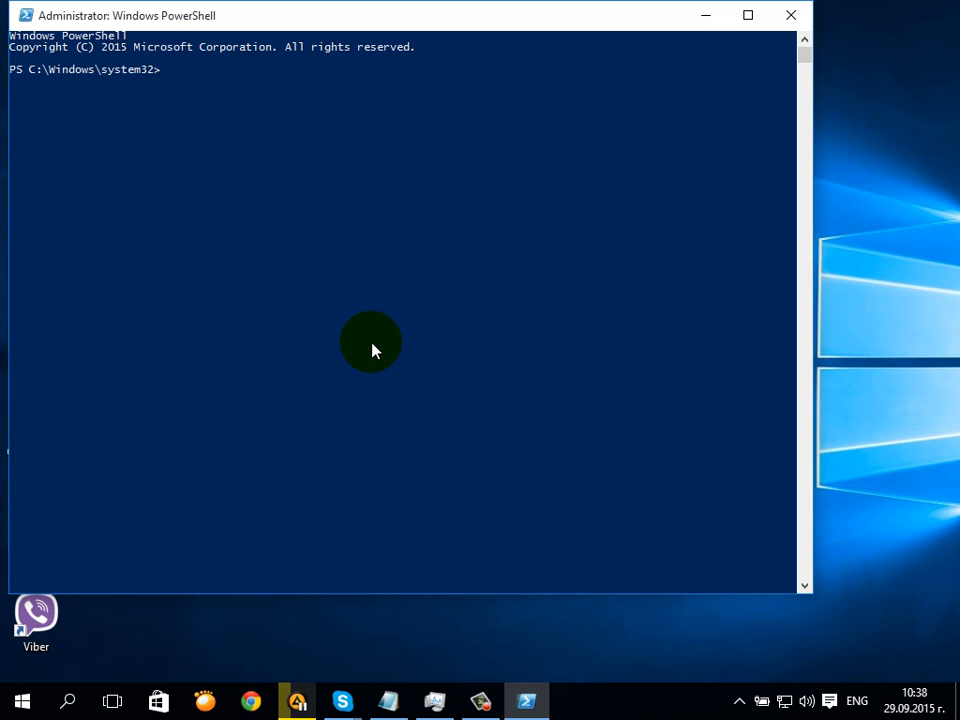
mouse_move(370, 710)
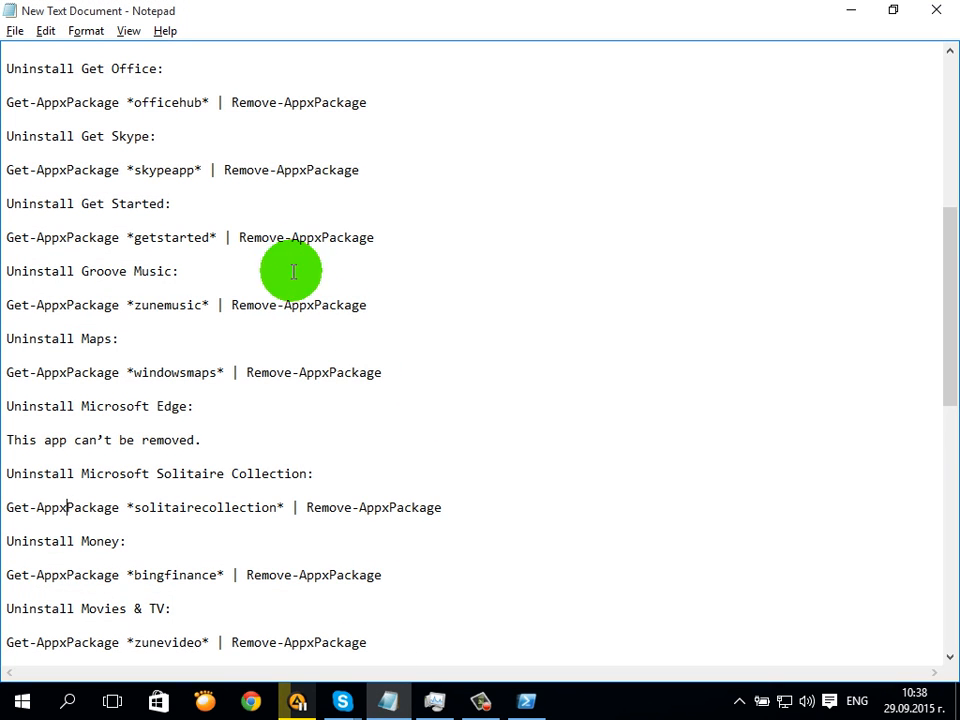
Scroll the Notepad list to the 3D Builder Get-AppxPackage command and copy it.
scroll(down, 3)
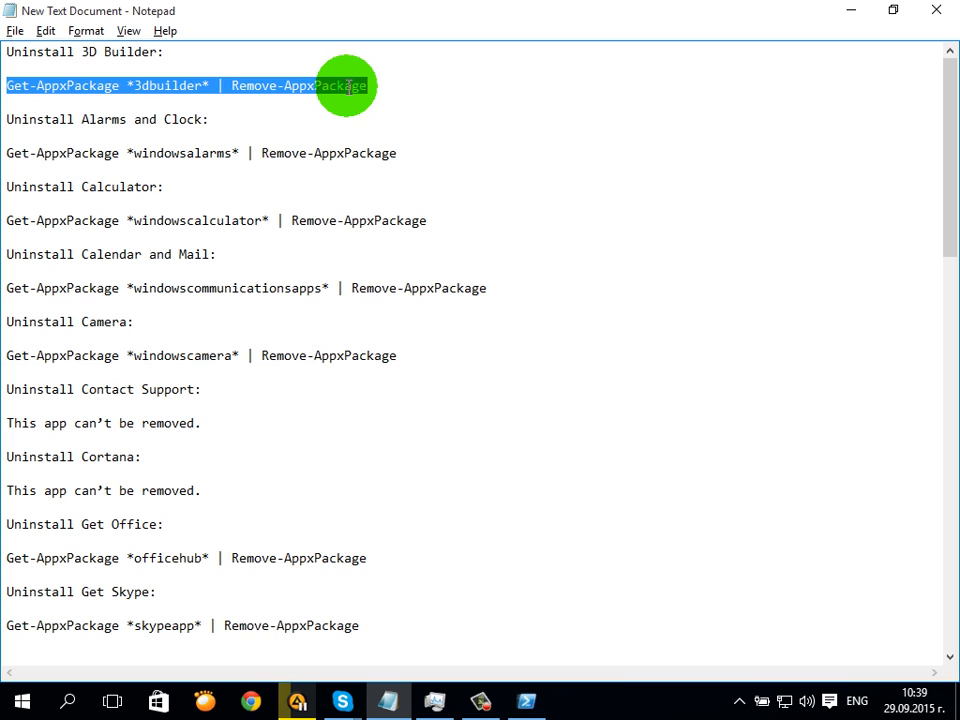
mouse_move(852, 12)
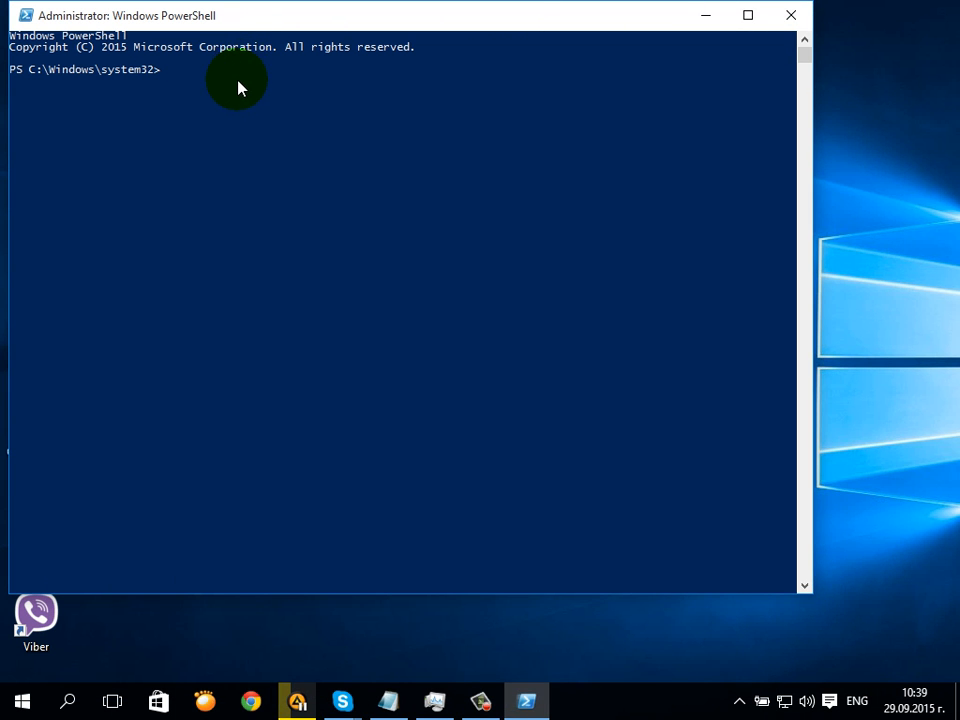
Run Get-AppxPackage *3dbuilder* | Remove-AppxPackage at the admin prompt, then bring up Start.
text(Get-AppxPackage *3dbuilder* | Remove-AppxPackage)
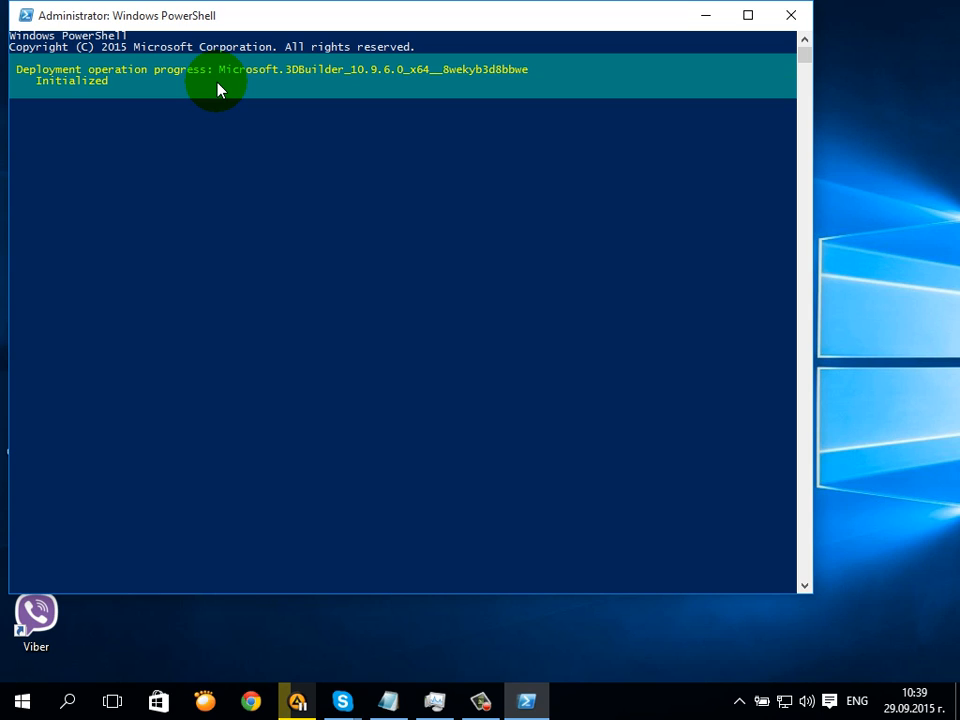
mouse_move(188, 90)
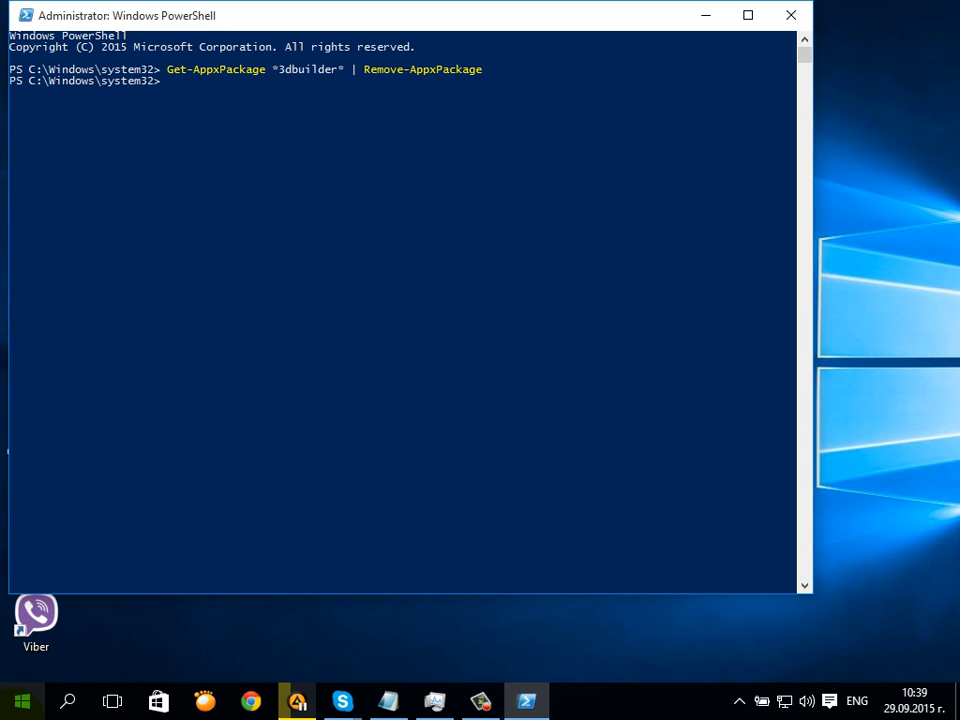
click(20, 700)
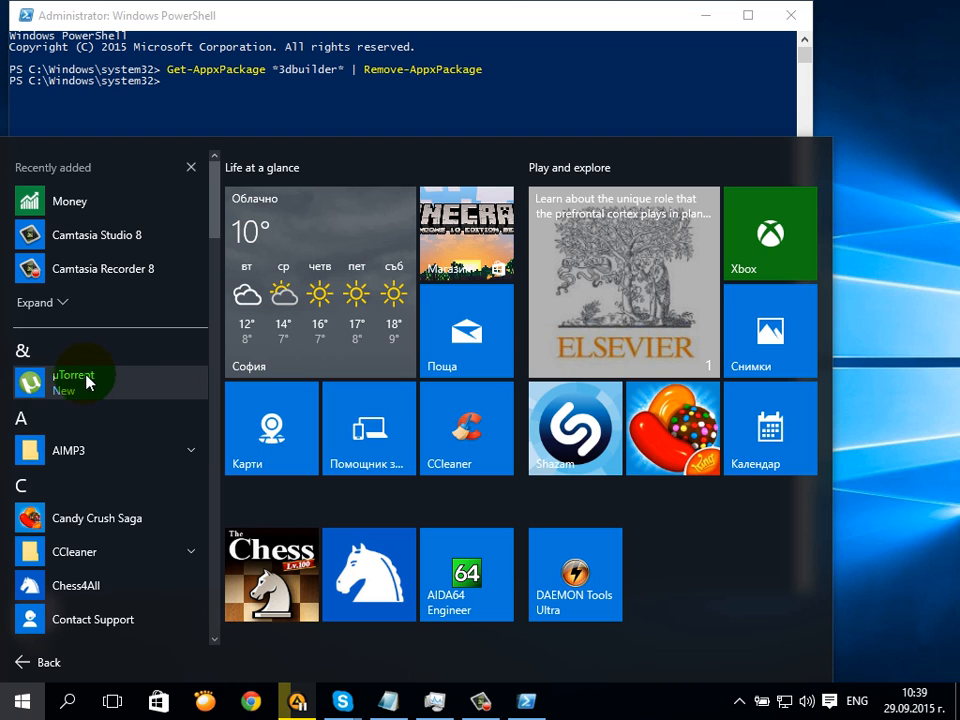
Scroll through All apps to confirm 3D Builder is gone, then close the Start menu.
scroll(down, 3)
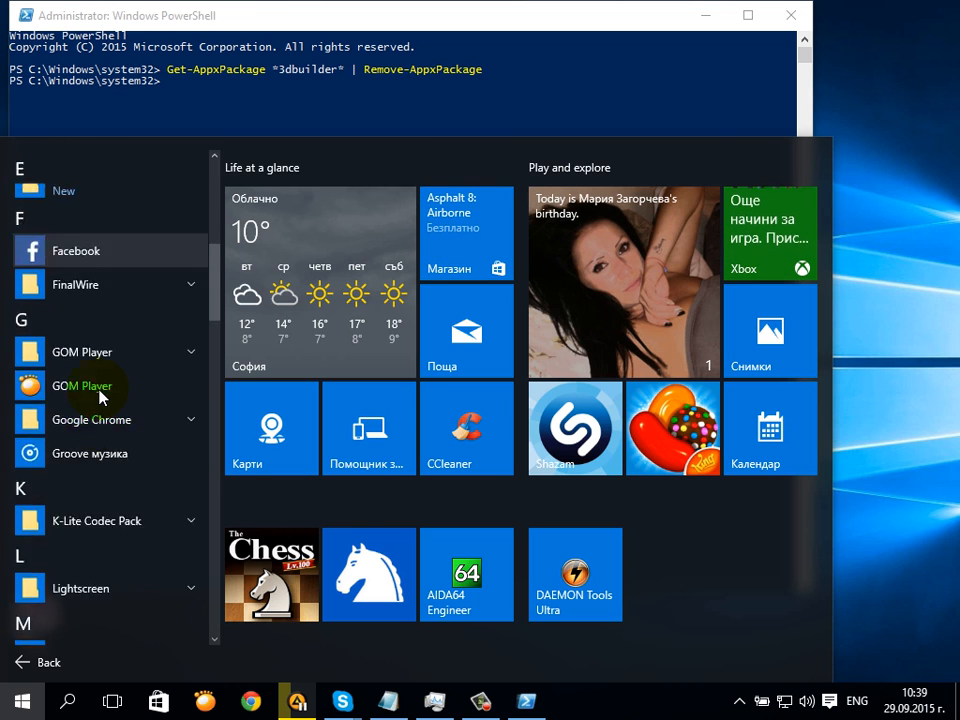
scroll(down, 3)
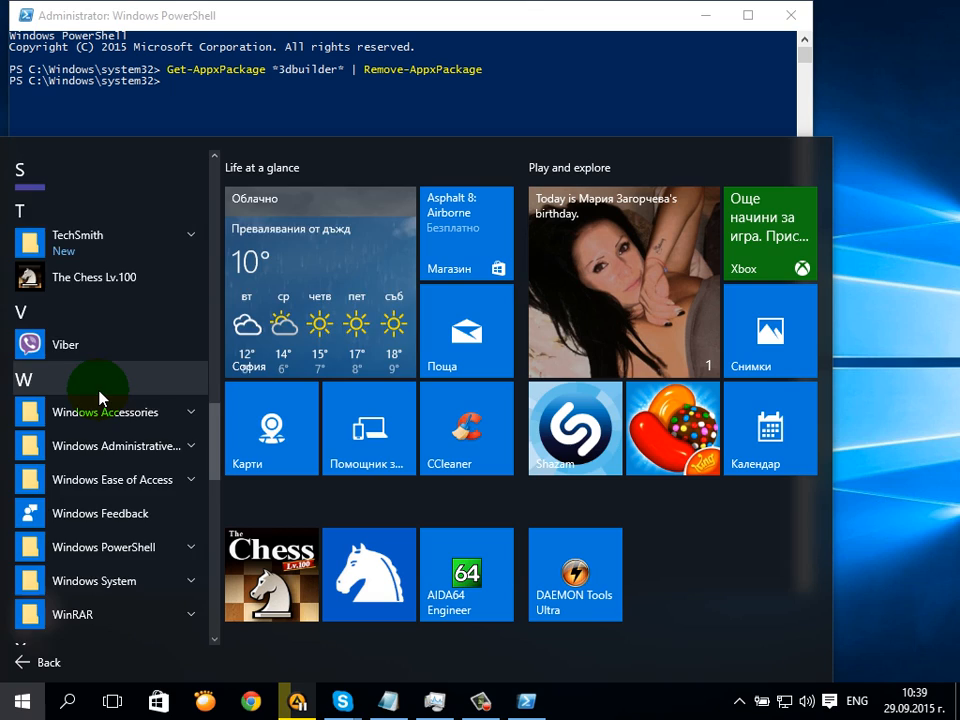
scroll(down, 3)
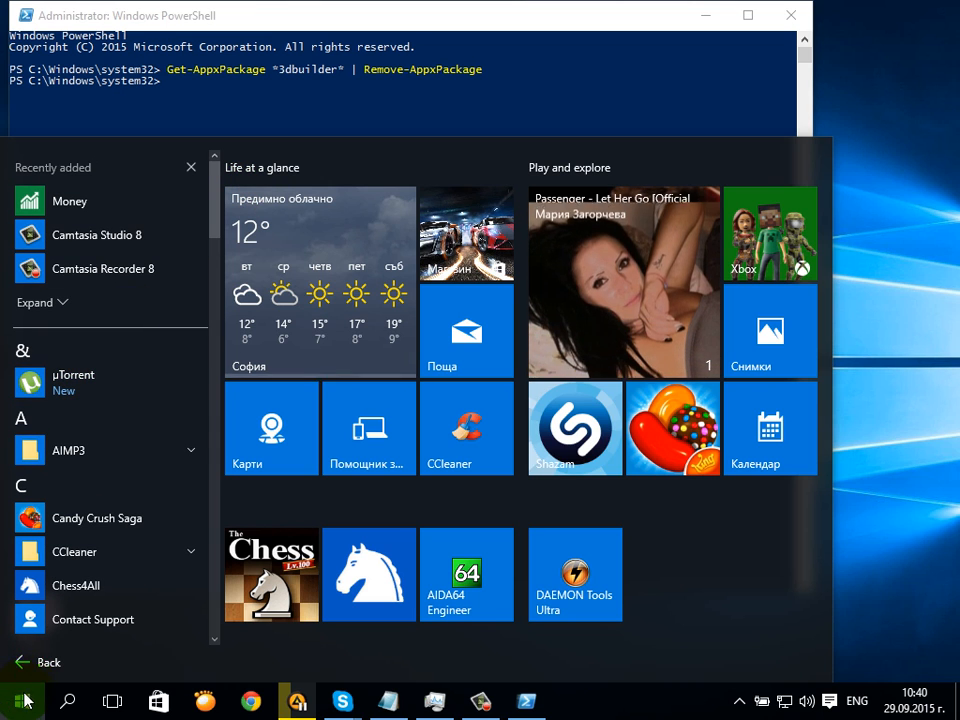
click(22, 700)
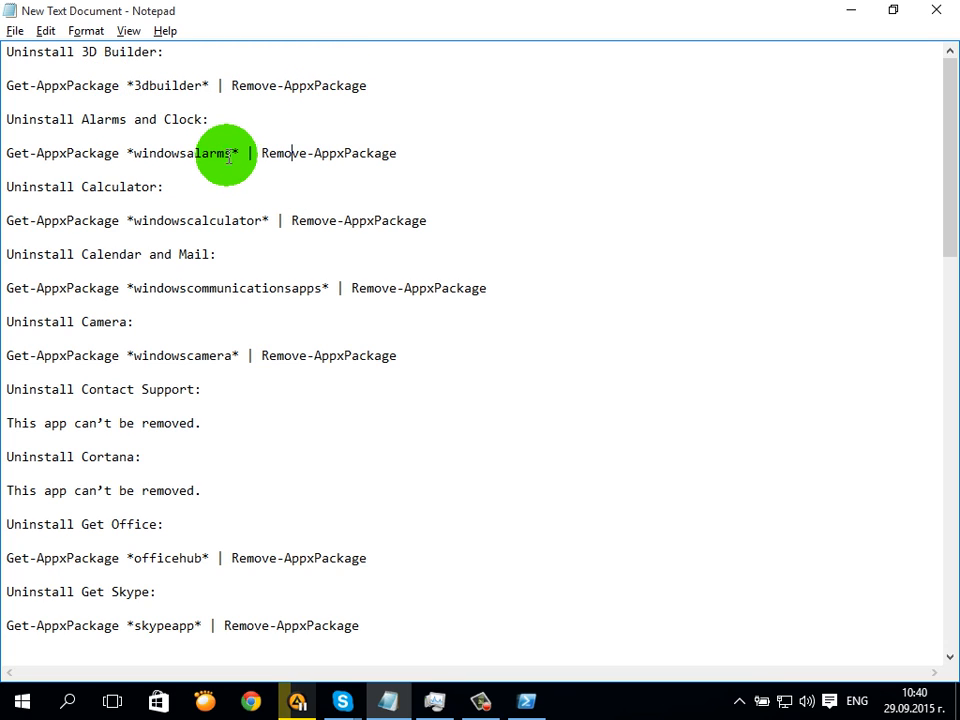
mouse_move(230, 160)
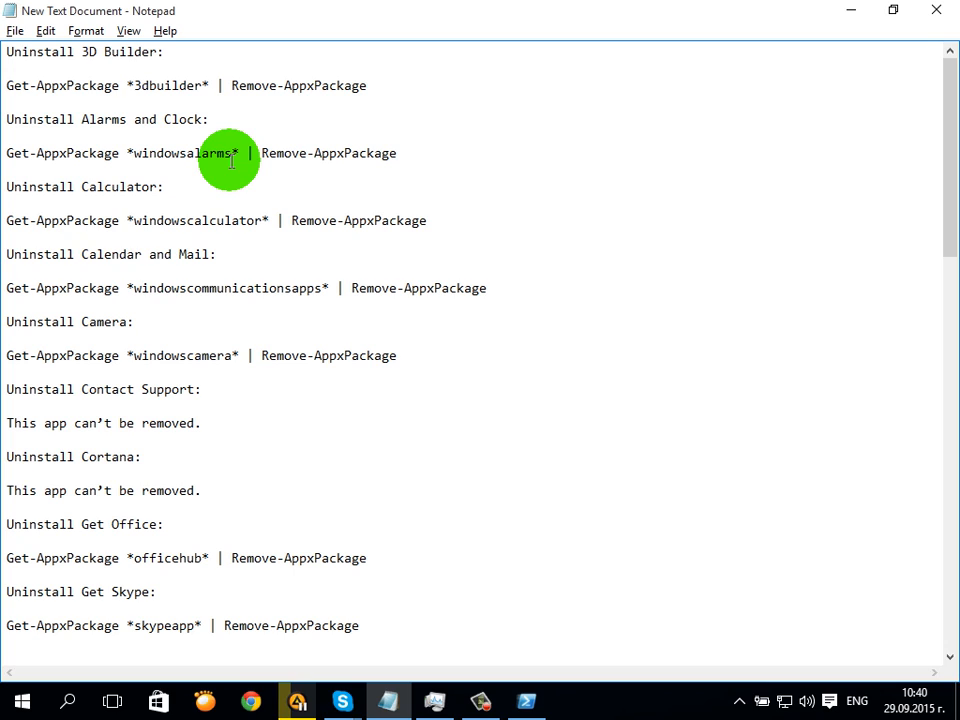
mouse_move(210, 100)
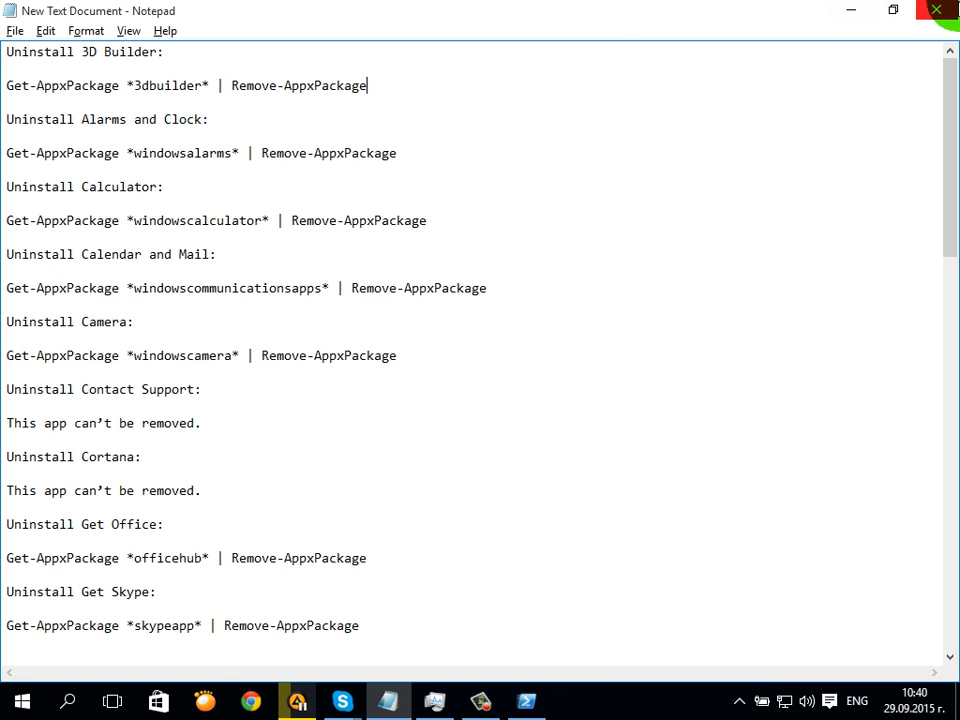
Bring the PowerShell window back to the front from the taskbar.
click(526, 700)
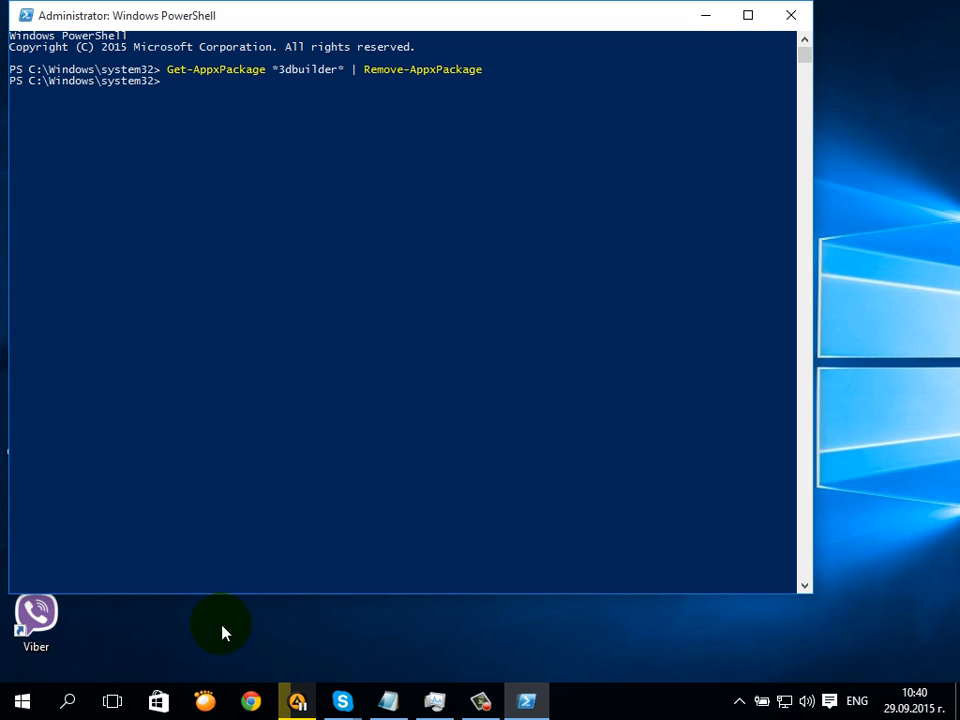
mouse_move(528, 700)
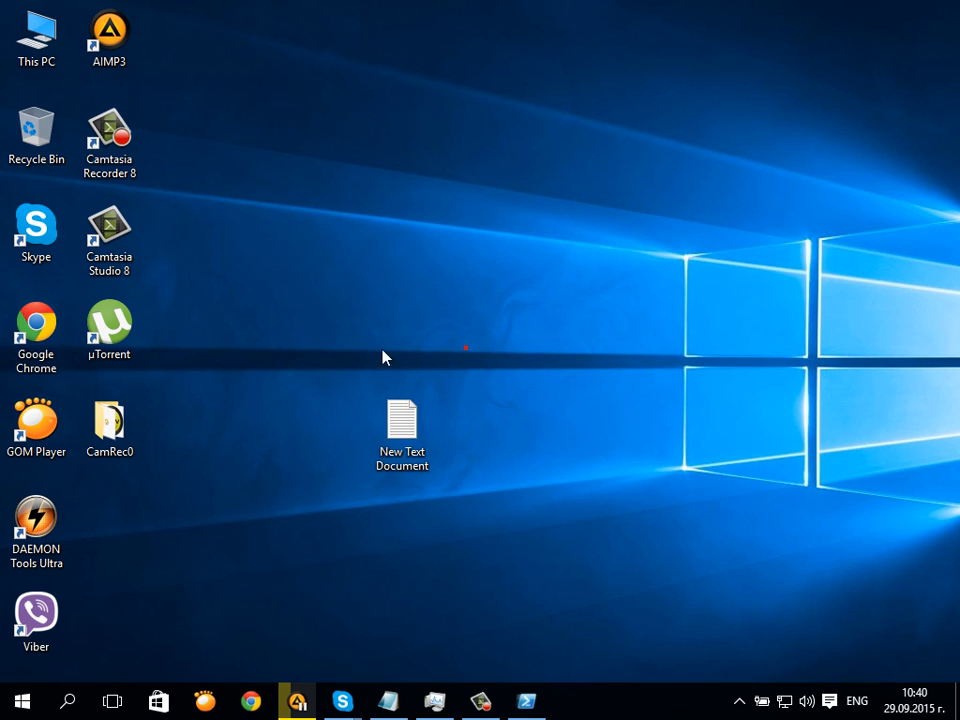
Select the New Text Document file on the desktop.
click(400, 420)
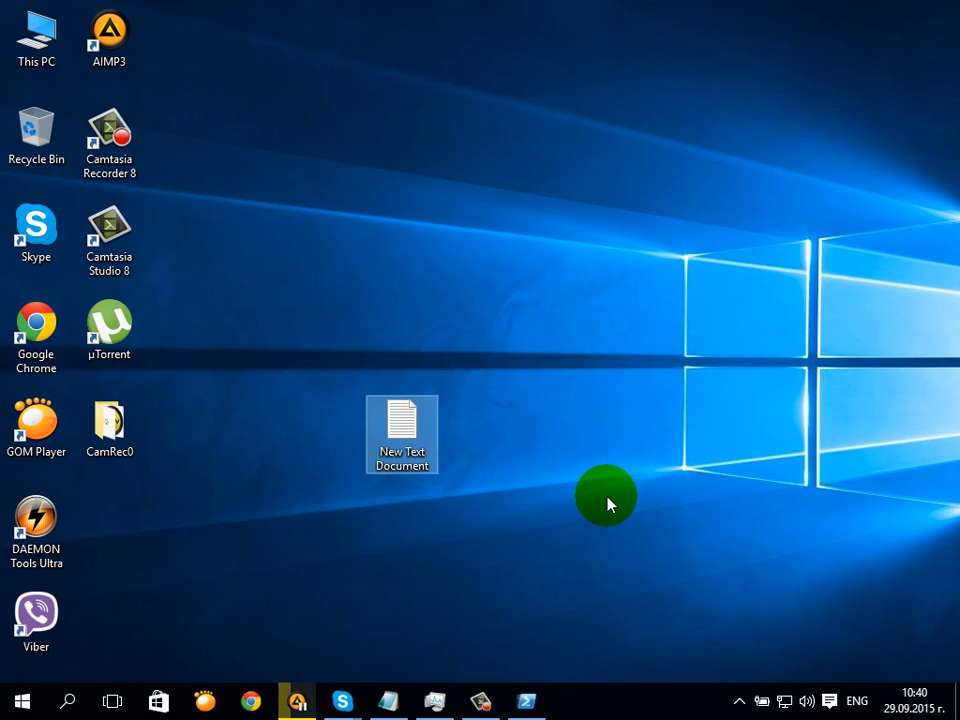
mouse_move(538, 476)
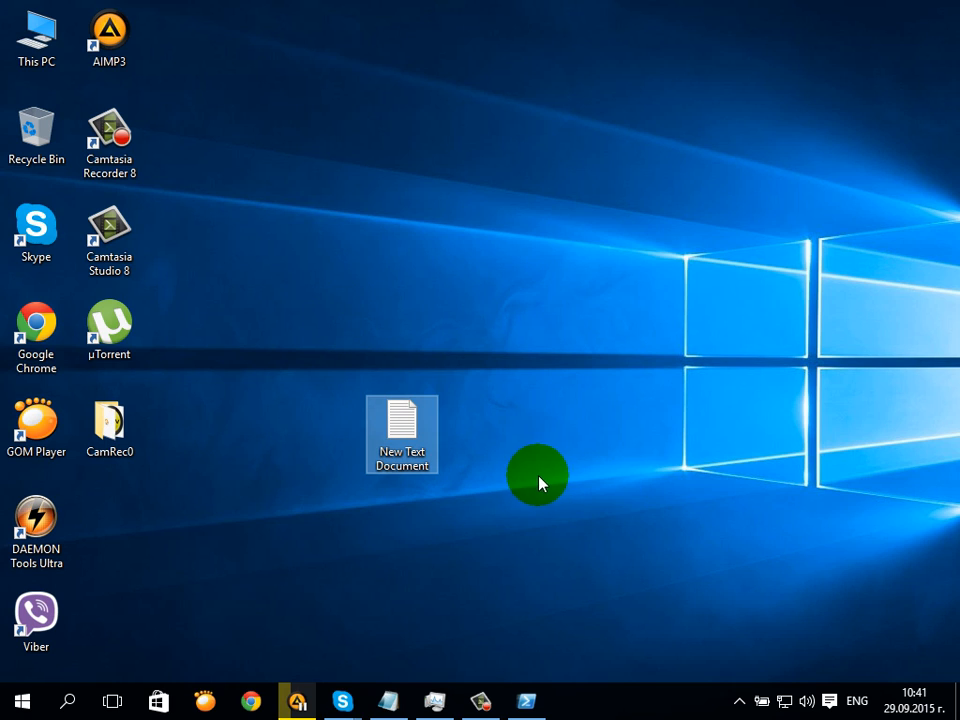